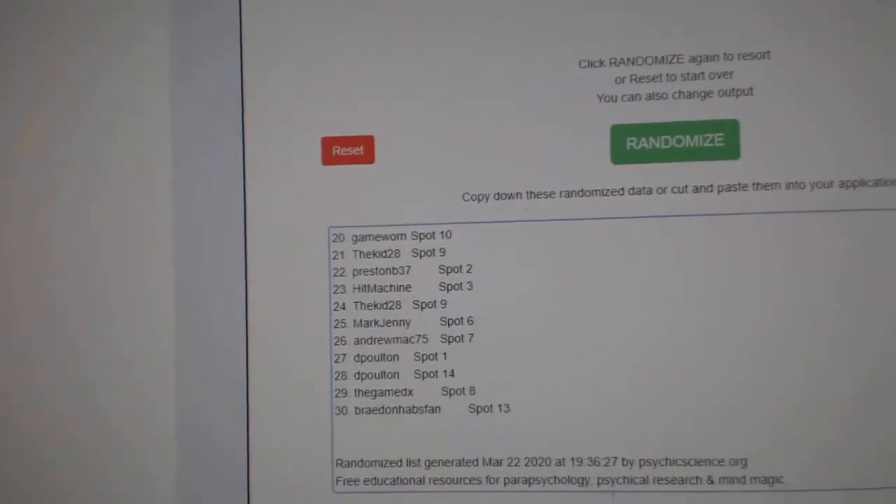
left_click(675, 140)
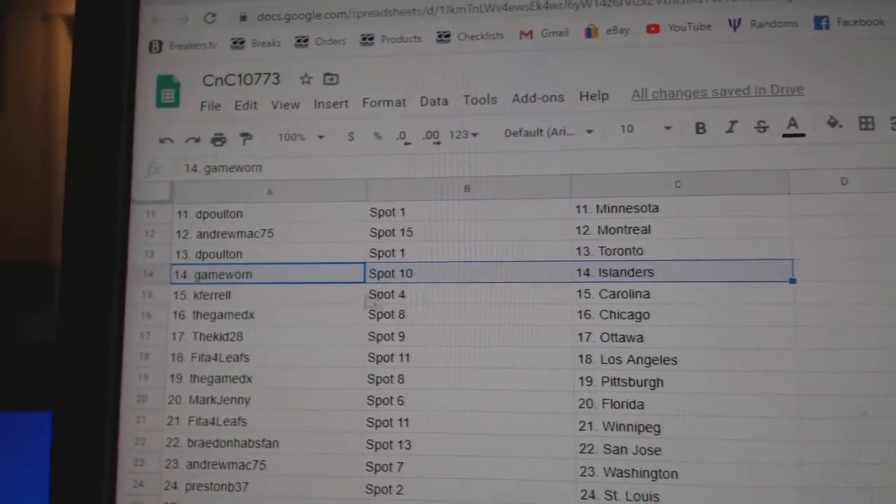
left_click(251, 315)
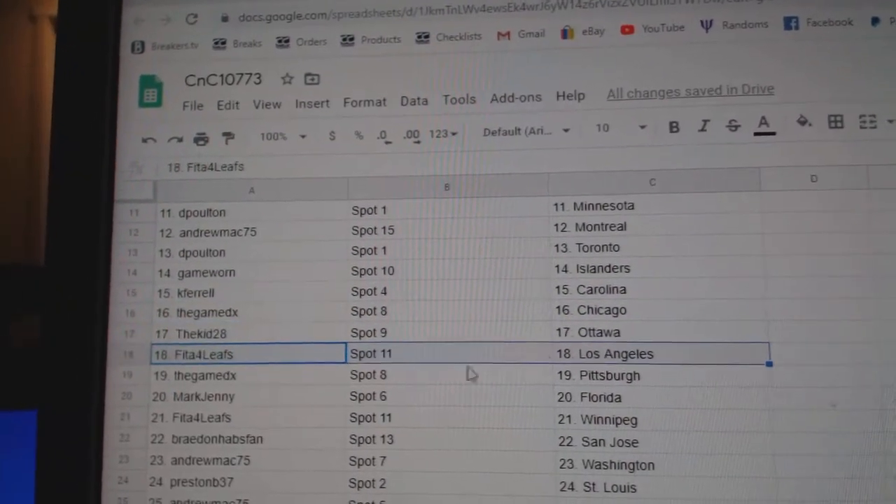
left_click(245, 415)
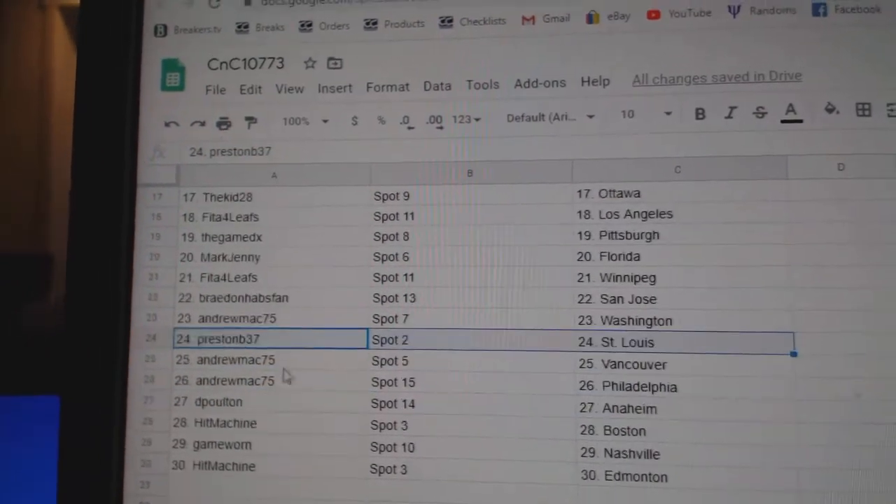
left_click(219, 400)
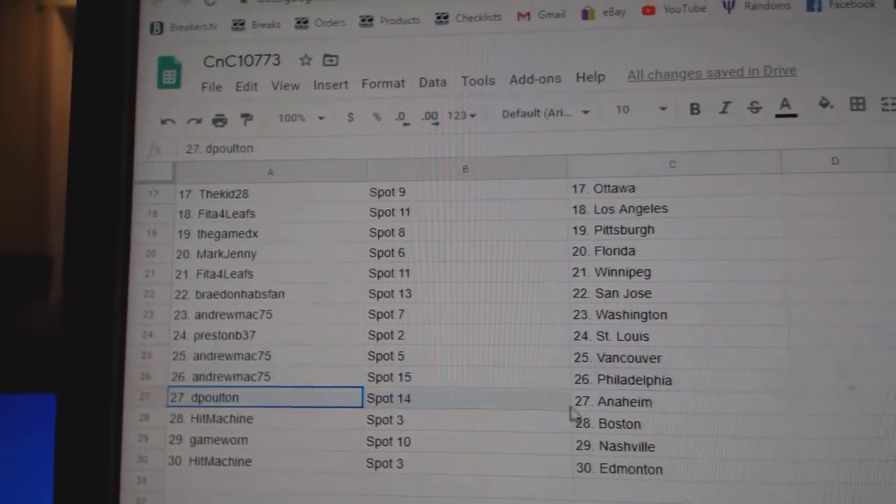